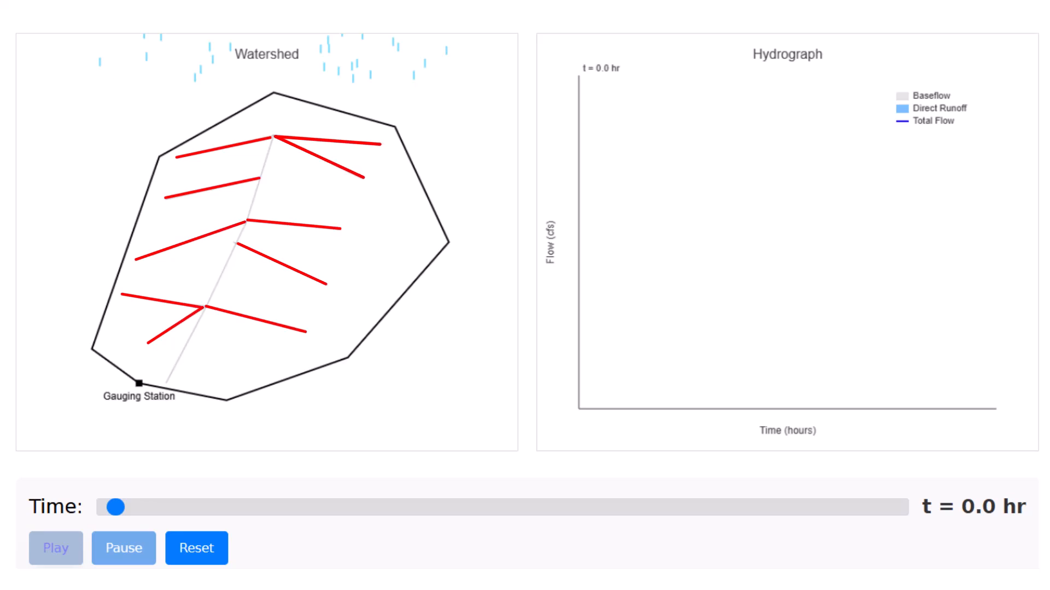
- Reset the storm simulation to t = 0.0 hr with an empty hydrograph
click(197, 548)
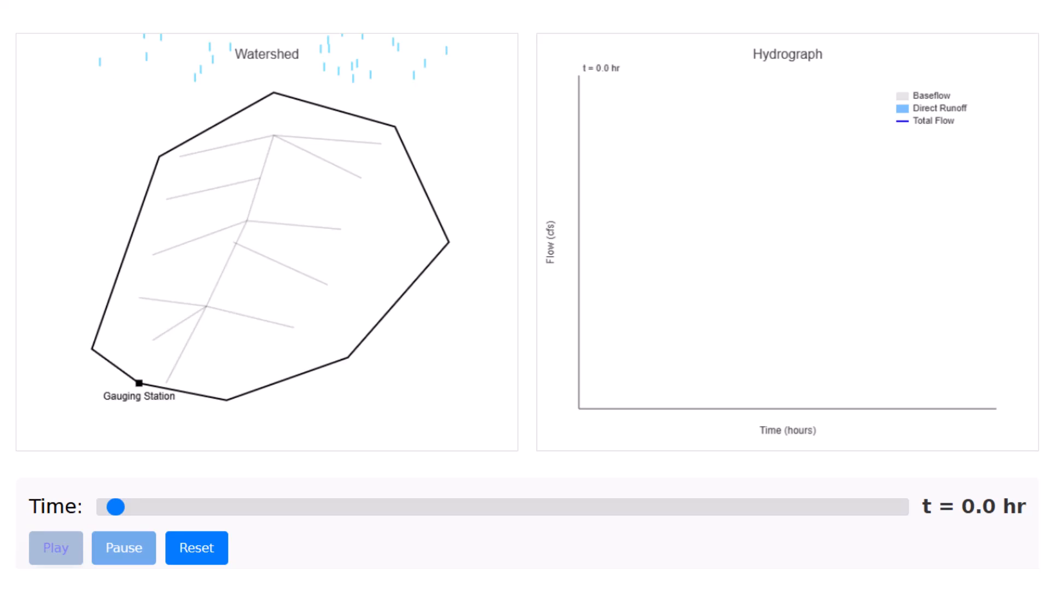
- Start the storm runoff animation, then rewind the Time slider to the early hours
click(56, 548)
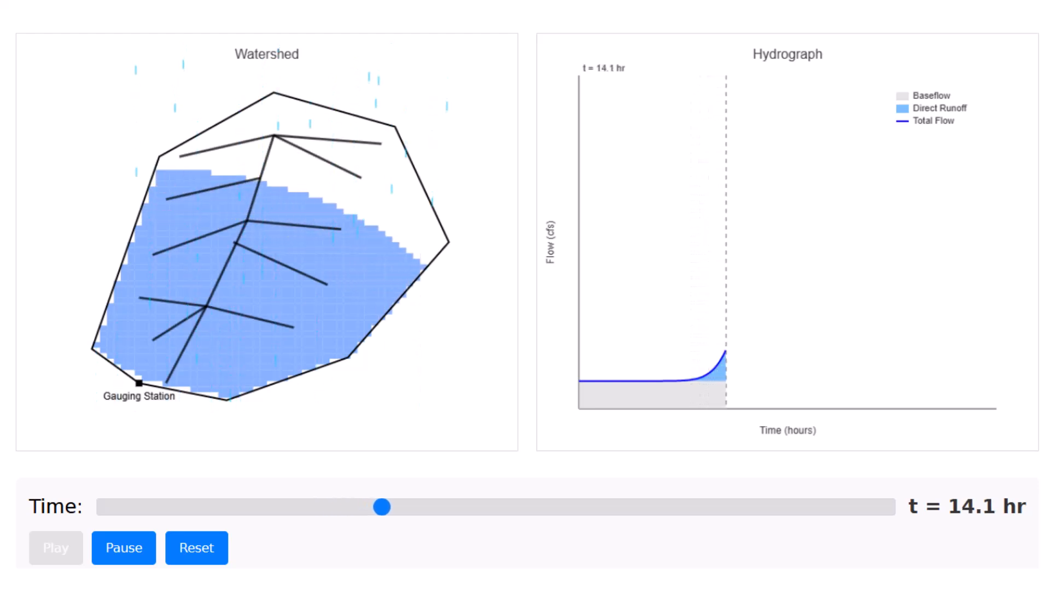
drag(382, 507, 429, 507)
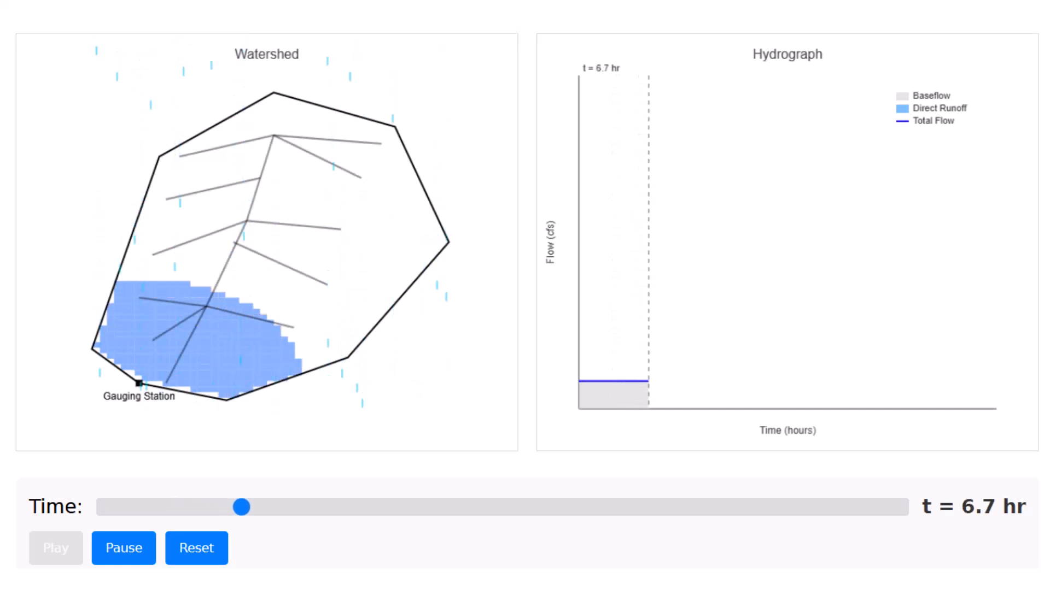
- Scrub the Time slider through the storm, ending back on the rising limb near 20 hr
drag(241, 507, 299, 508)
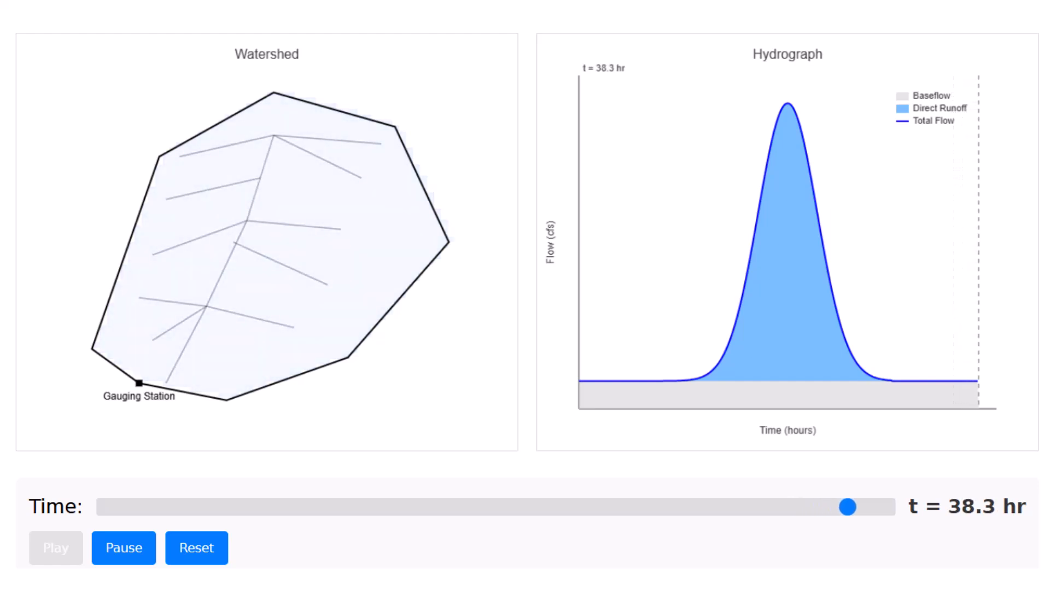
drag(846, 506, 230, 506)
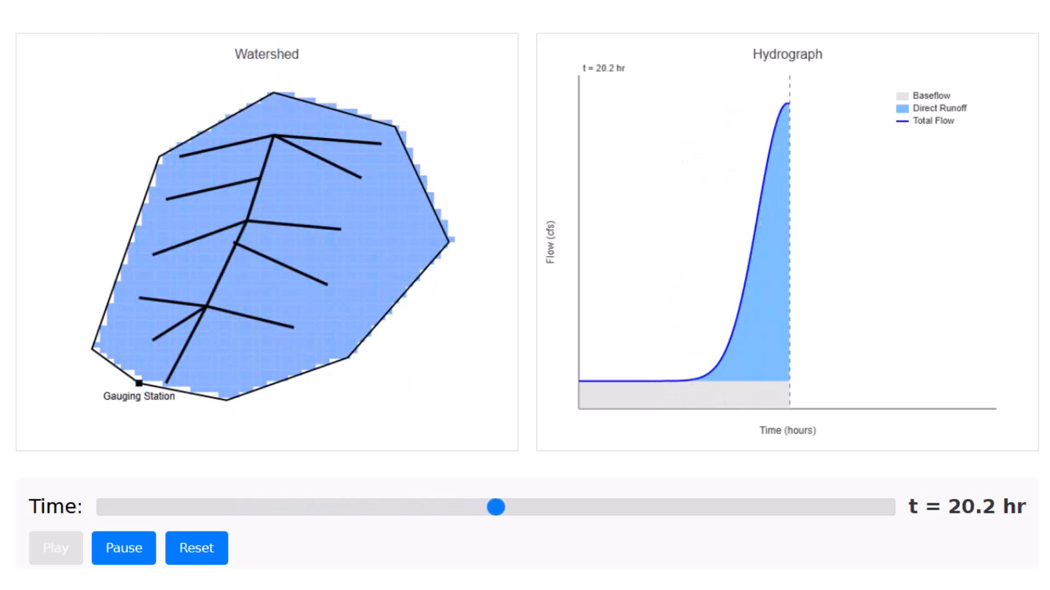
- Advance to the recession after the peak, then restart the storm from the beginning
drag(495, 507, 628, 507)
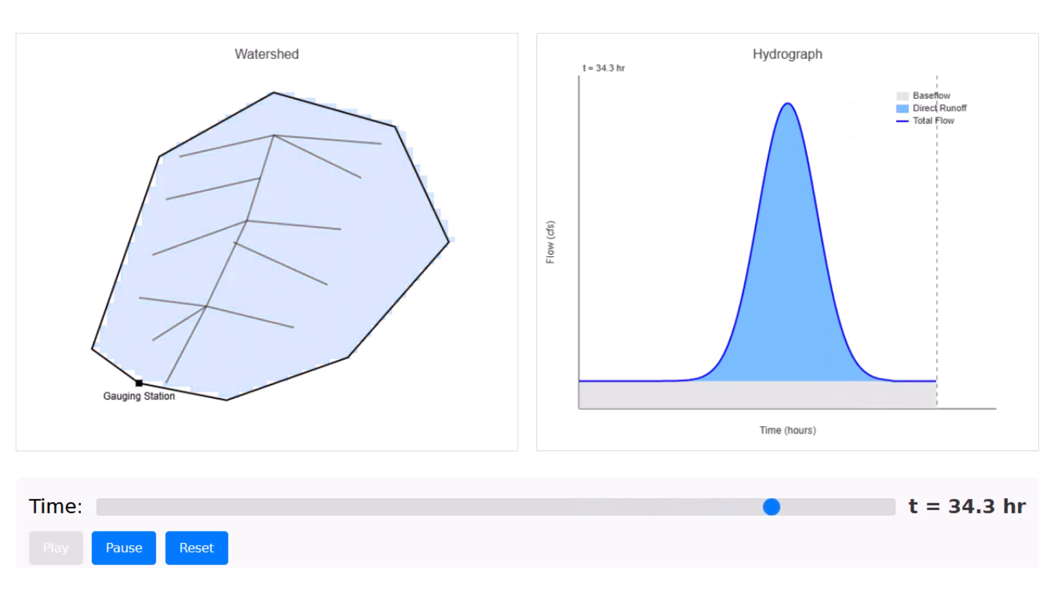
click(196, 548)
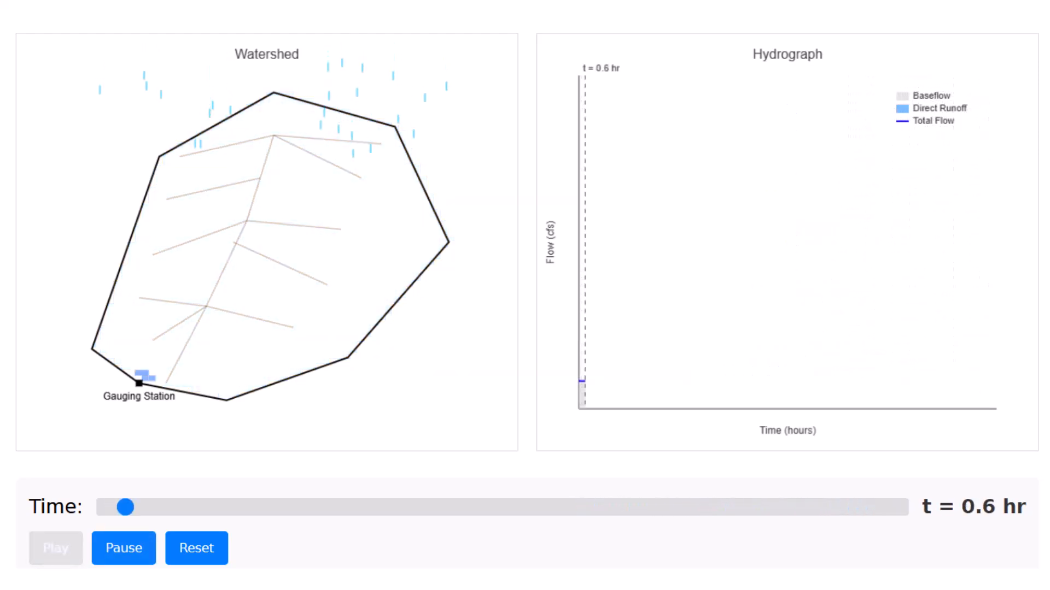